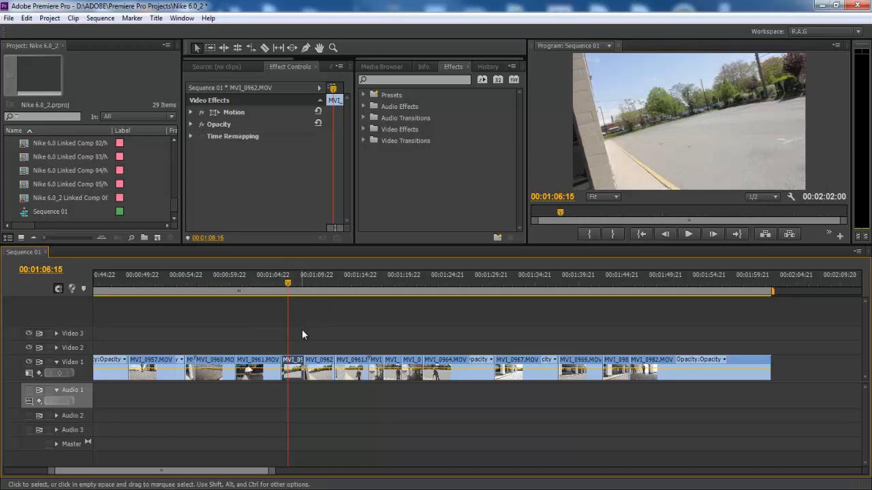
Preview the MVI_0962 clip by scrubbing through it, then bring up its context menu
left_click(288, 284)
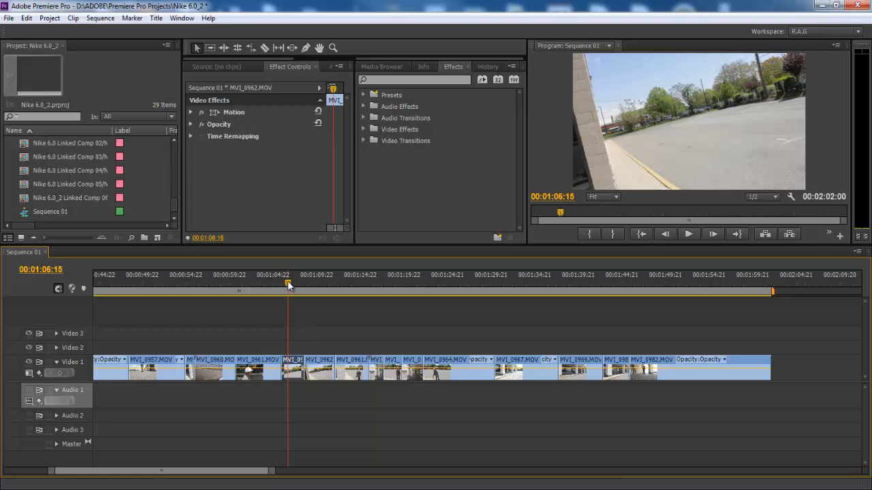
left_click_drag(287, 283, 294, 283)
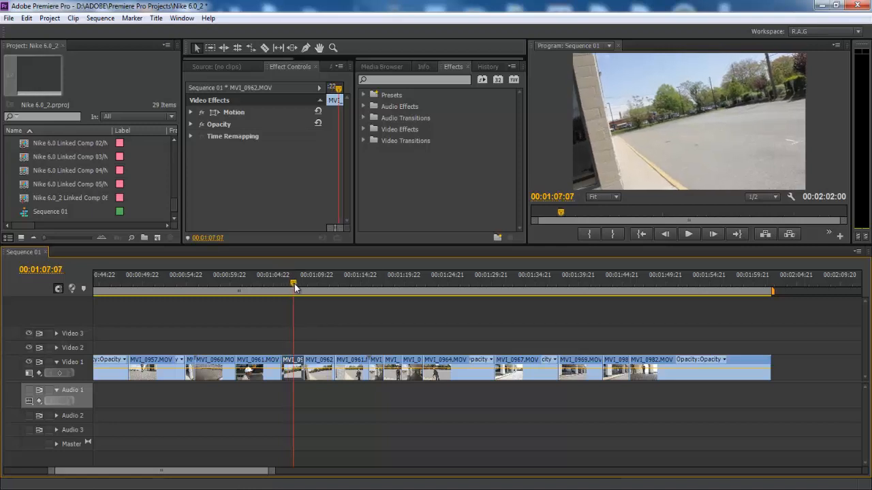
left_click_drag(295, 282, 300, 282)
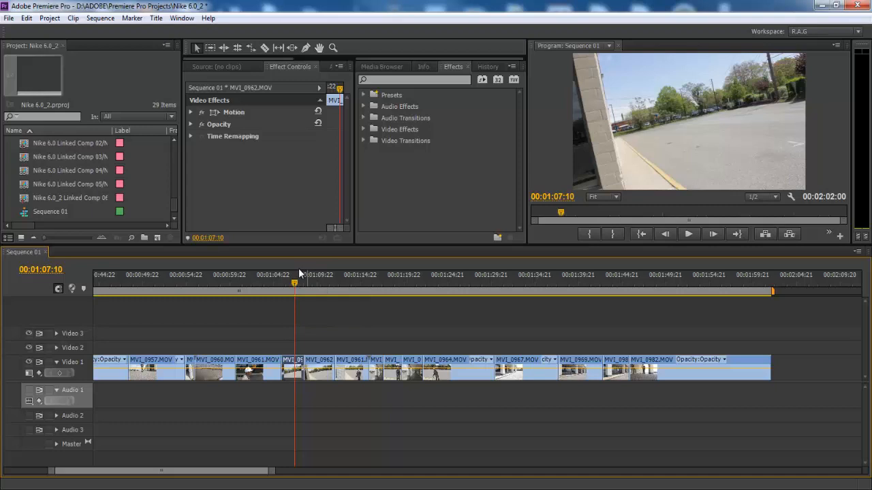
mouse_move(302, 285)
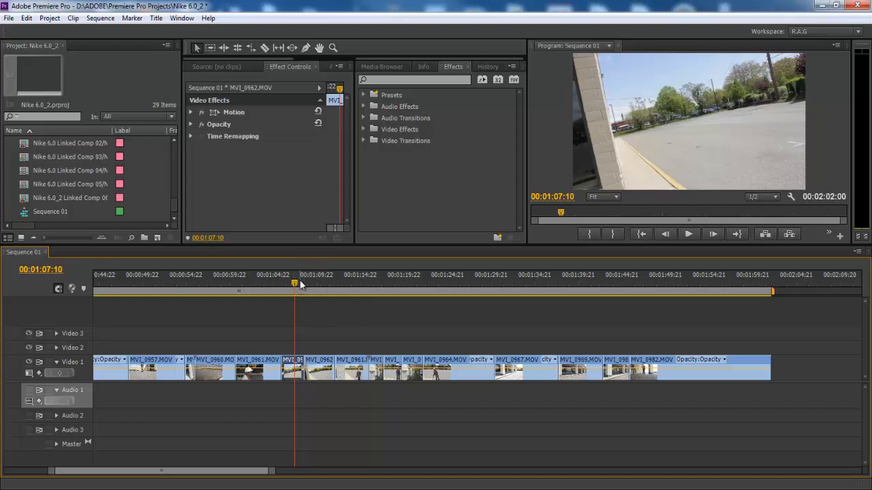
left_click_drag(294, 282, 286, 283)
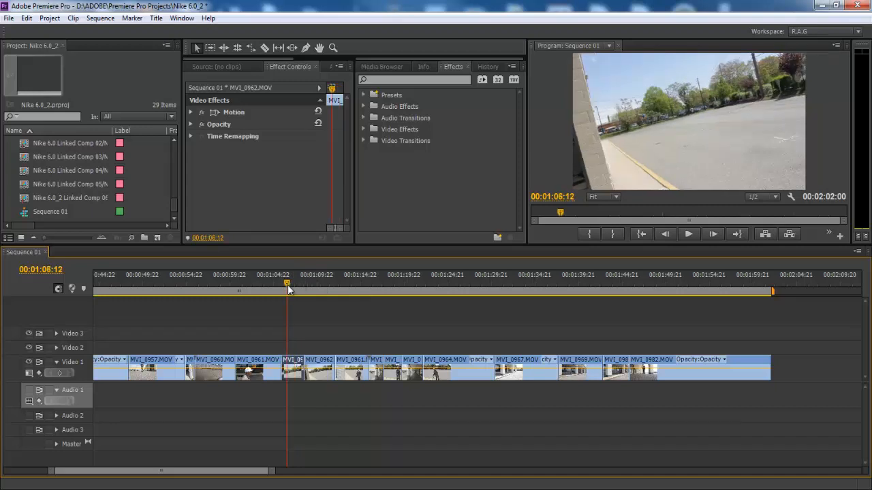
left_click_drag(287, 283, 292, 283)
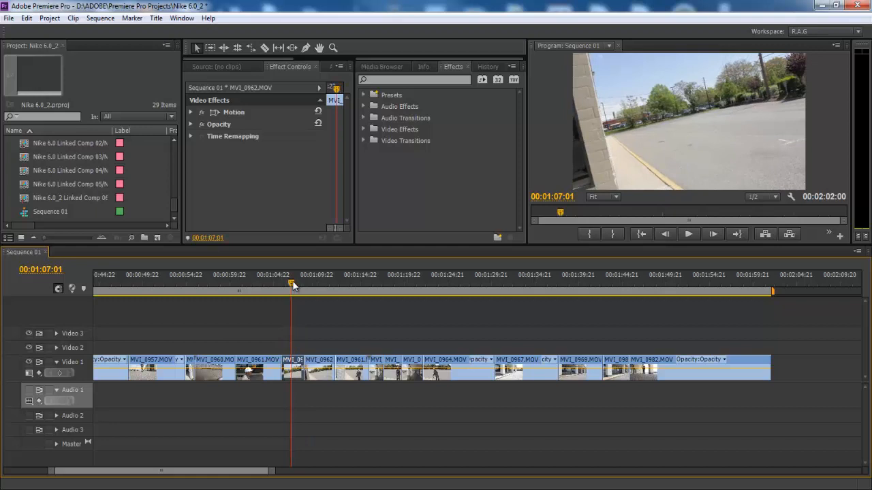
left_click_drag(292, 284, 297, 284)
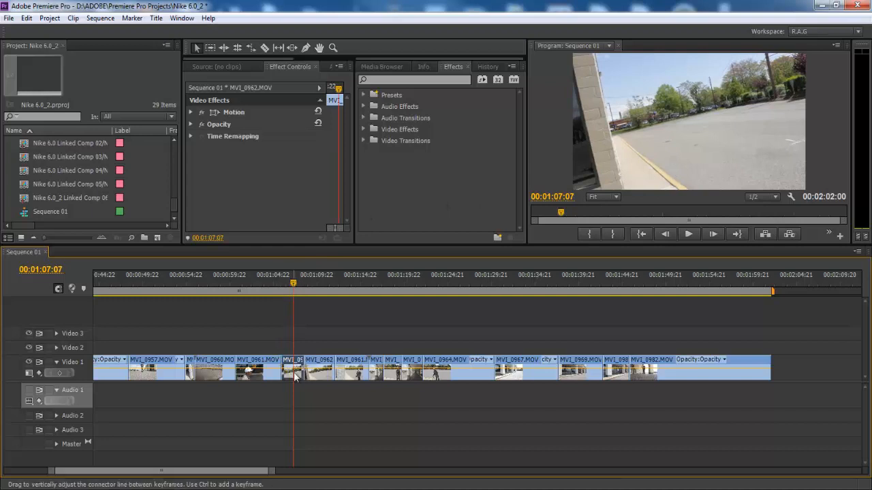
right_click(295, 371)
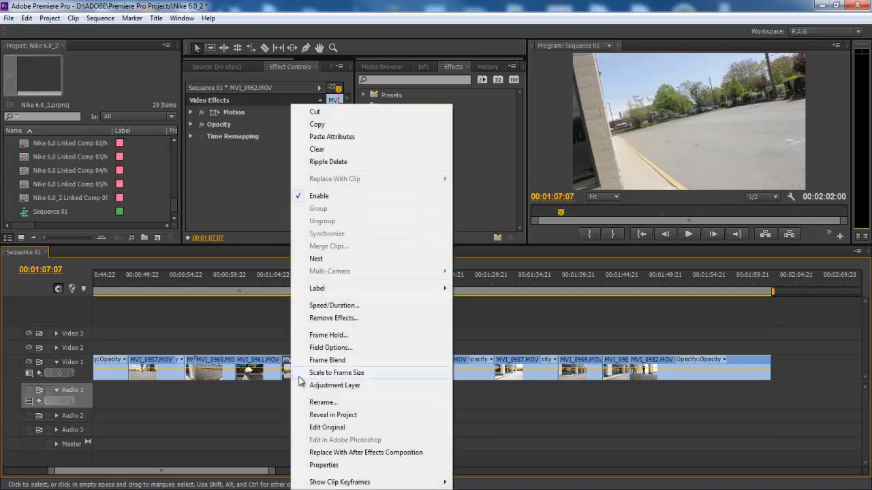
mouse_move(314, 452)
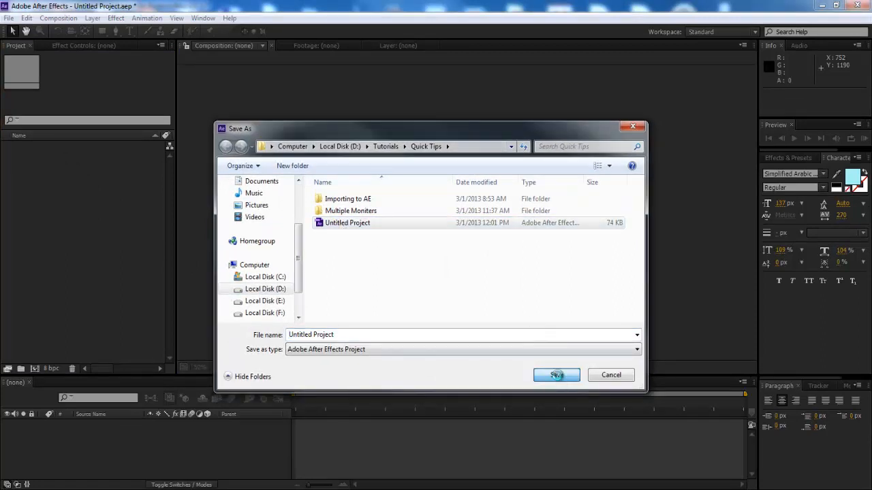
Save the new After Effects project to open the MVI_0962 linked comp
left_click(557, 374)
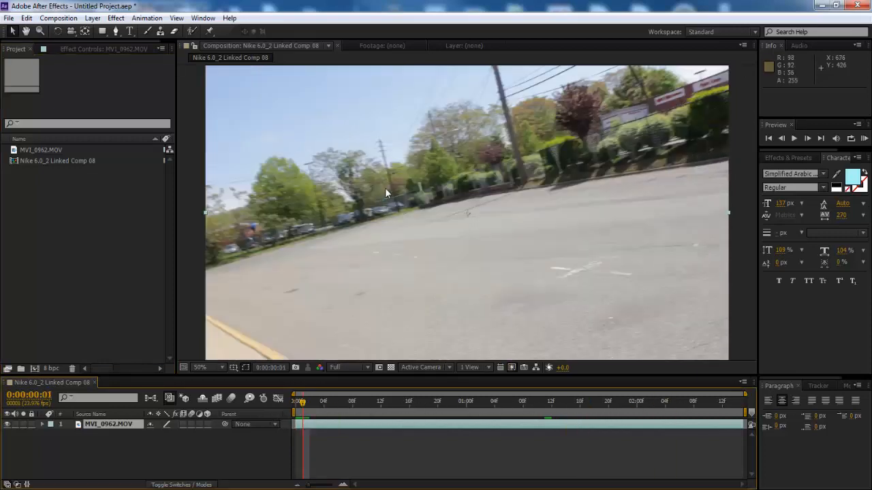
Type 'AE RULES' as a text layer over the MVI_0962 footage
left_click(200, 367)
type("AE RULES")
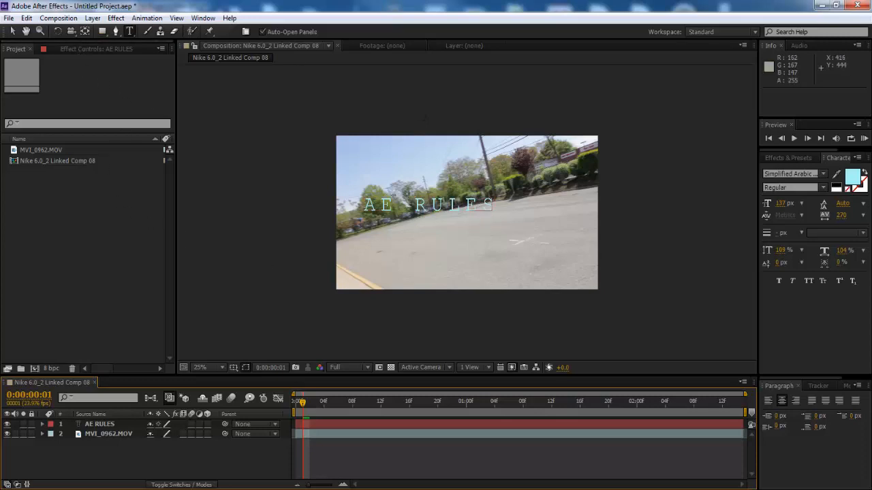
left_click(9, 18)
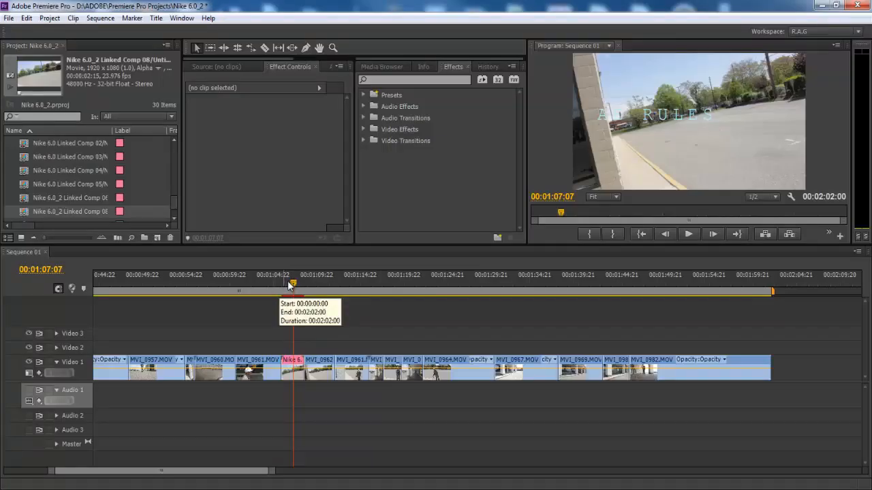
mouse_move(559, 186)
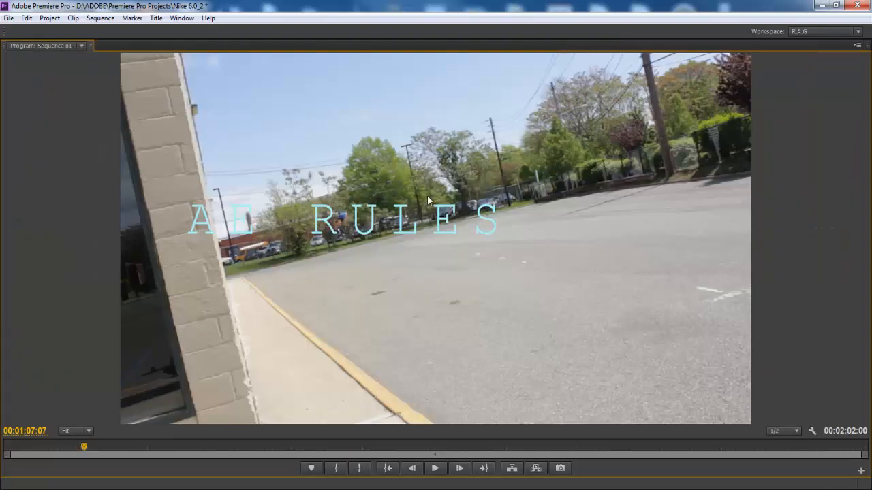
mouse_move(373, 249)
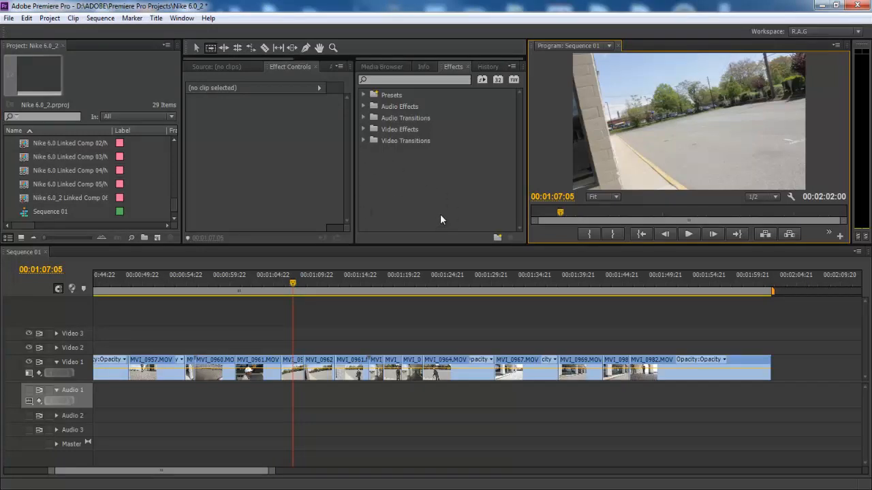
mouse_move(402, 288)
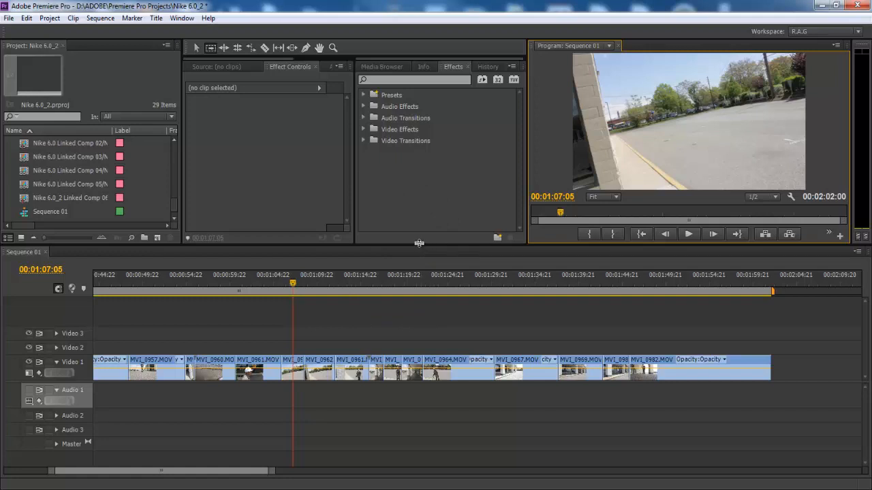
mouse_move(419, 250)
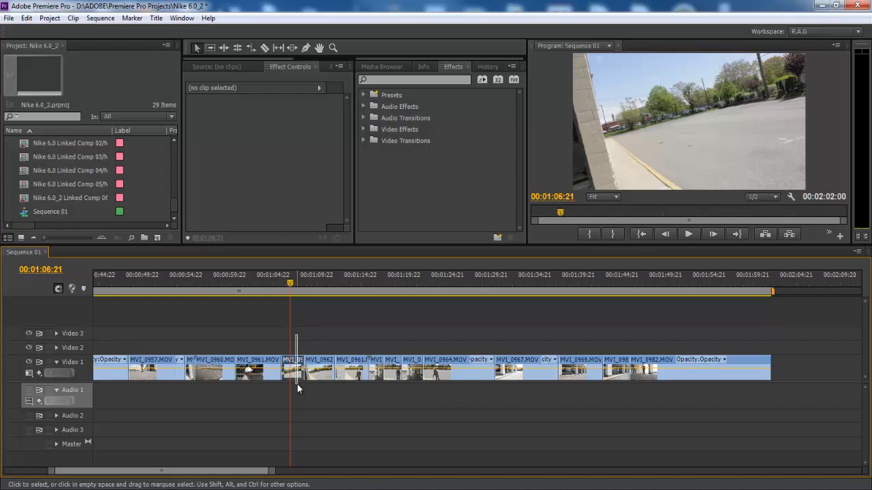
Select the original MVI_0962 clip in the timeline for copying
left_click(26, 18)
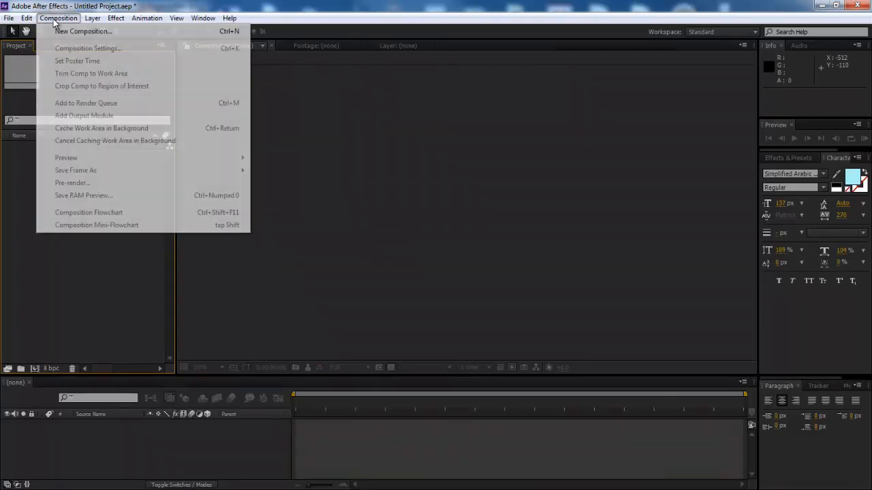
Create Comp 1 at 1920×1080, 23.976 fps, with a 0:01:00:00 duration
left_click(87, 48)
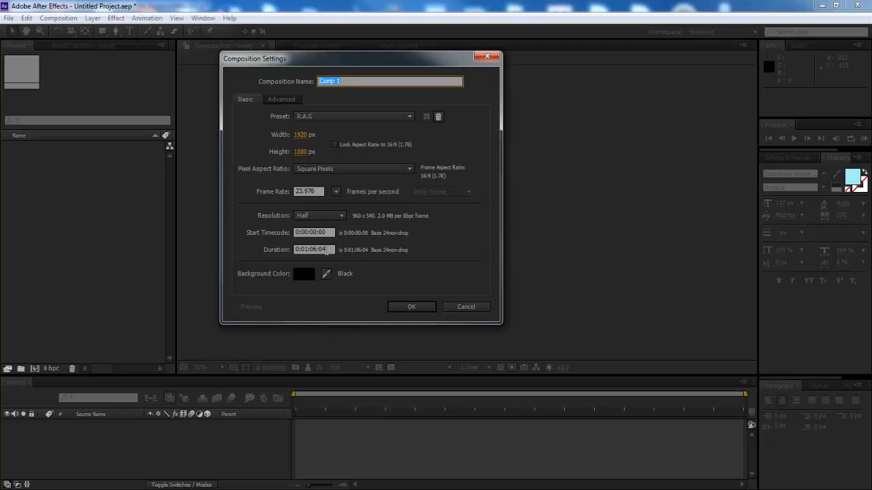
left_click(314, 249)
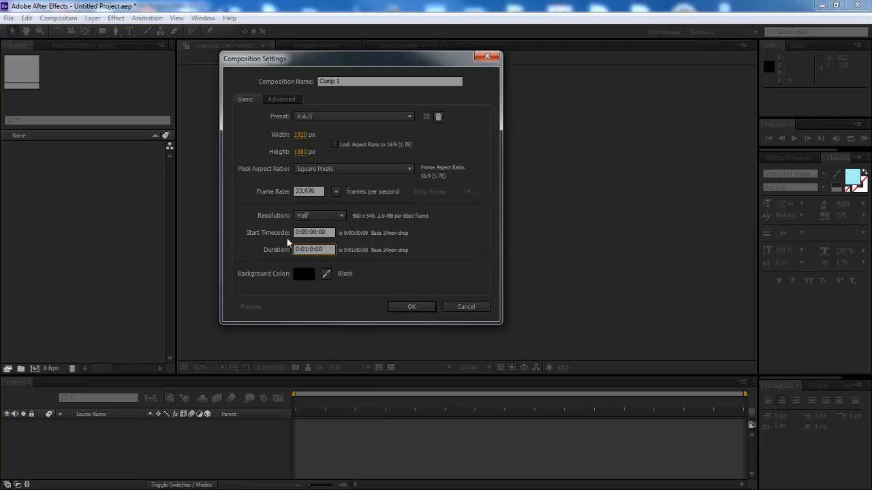
left_click(412, 307)
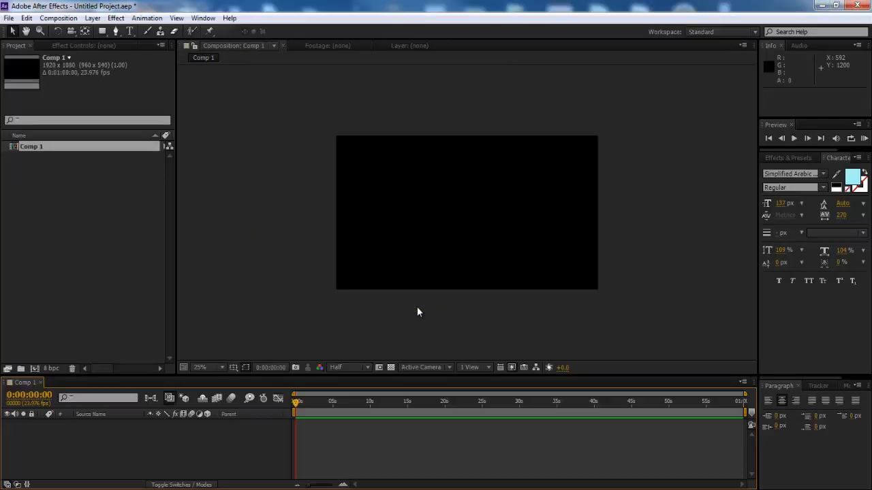
mouse_move(364, 381)
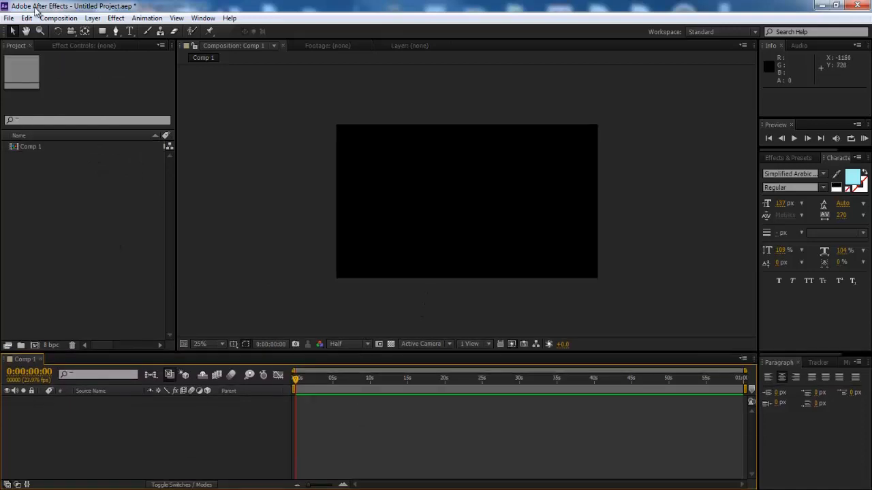
Paste the copied MVI_0962.MOV clip into Comp 1
left_click(27, 18)
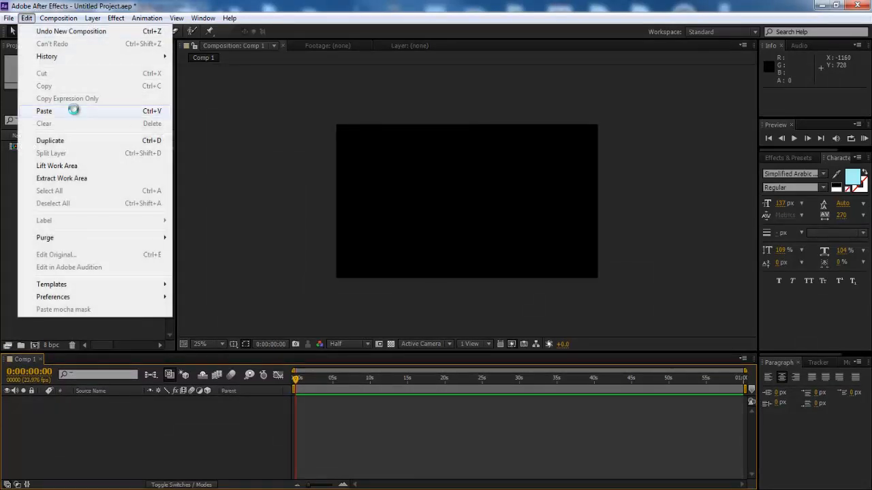
left_click(44, 111)
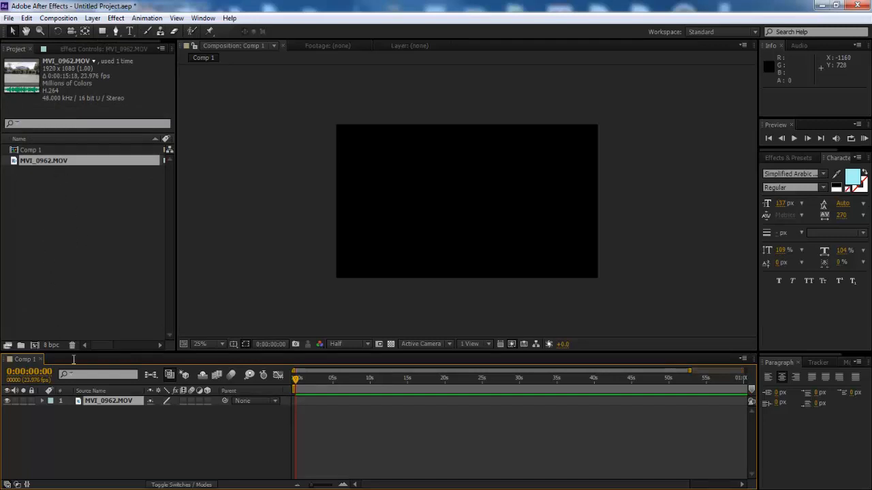
mouse_move(352, 384)
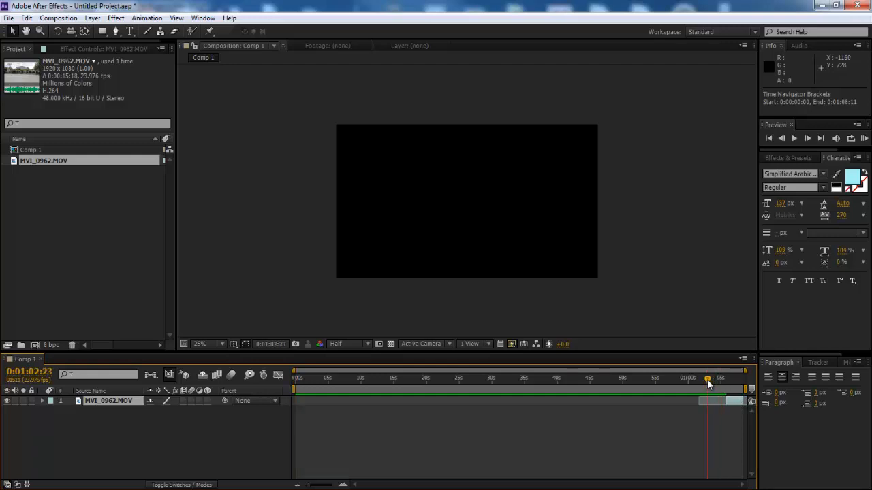
Zoom the timeline and slide the MVI_0962.MOV layer back to 0:00
left_click_drag(707, 379, 715, 379)
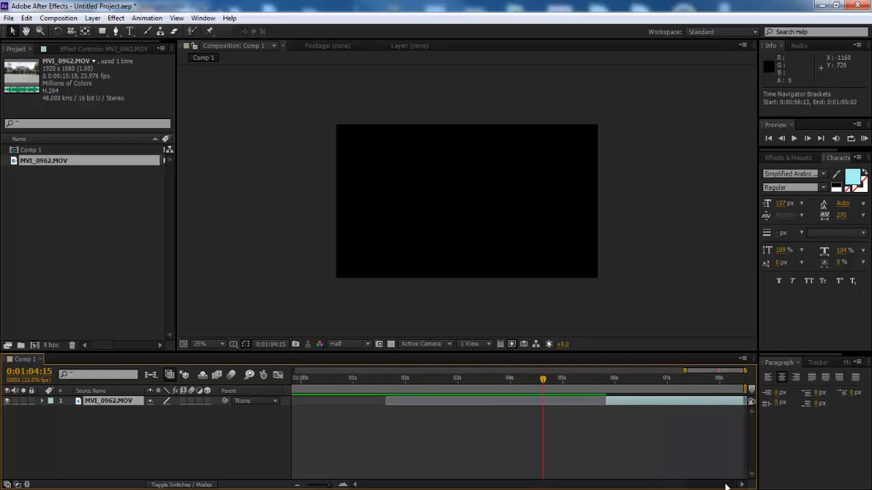
mouse_move(592, 388)
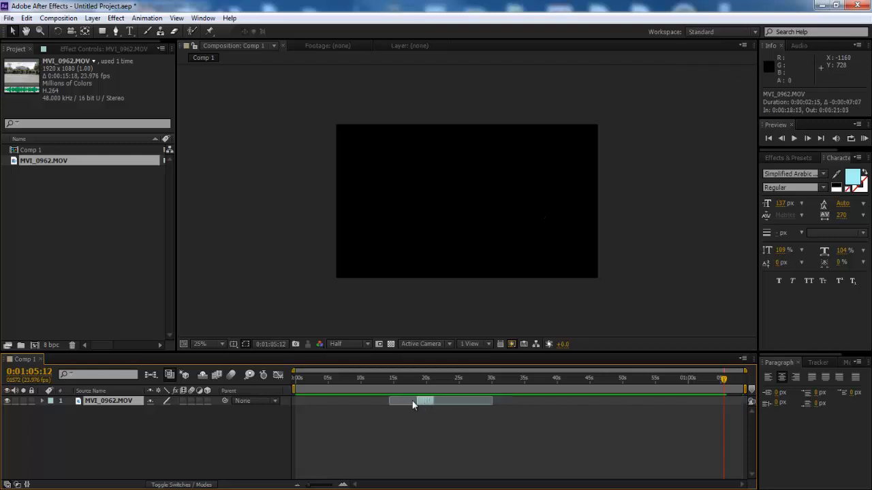
left_click_drag(422, 401, 307, 401)
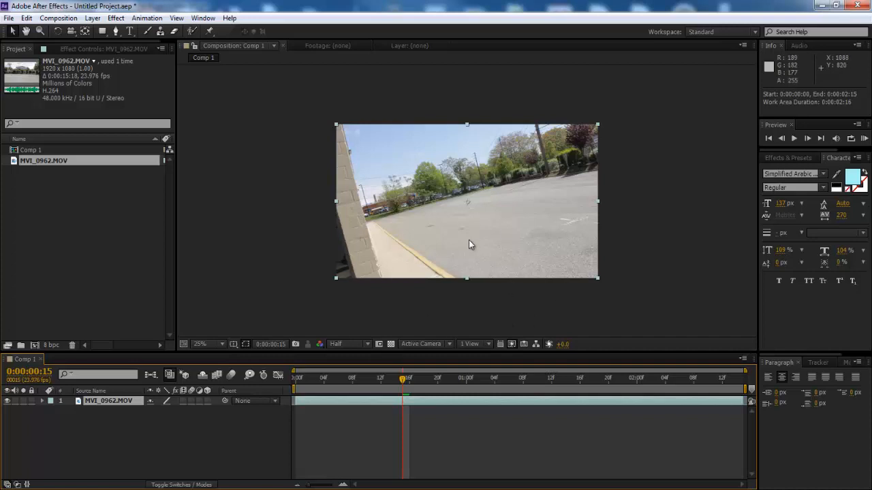
mouse_move(467, 266)
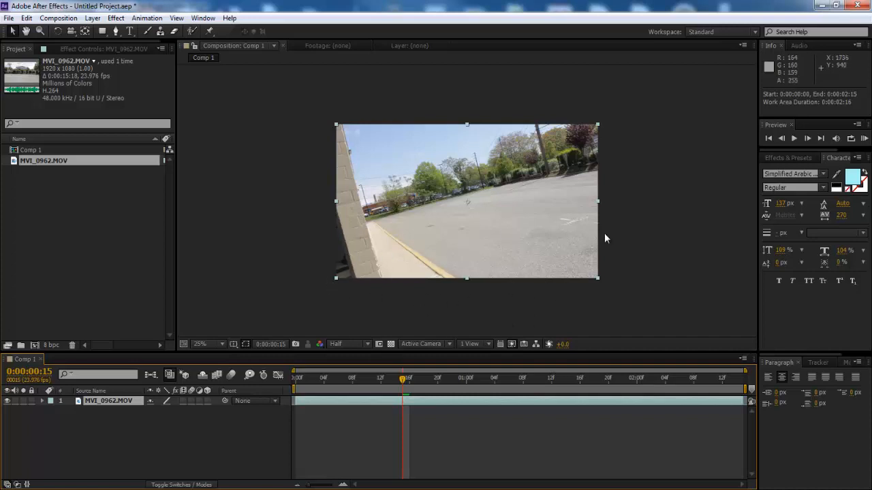
mouse_move(587, 232)
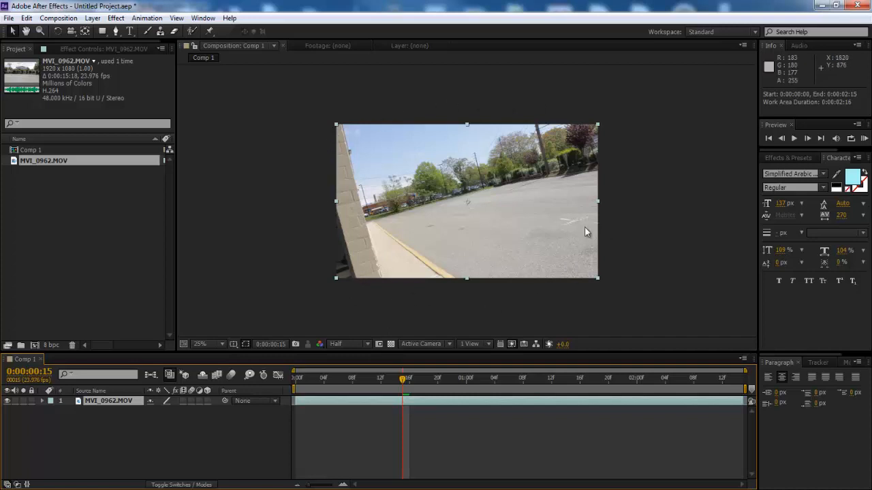
mouse_move(480, 203)
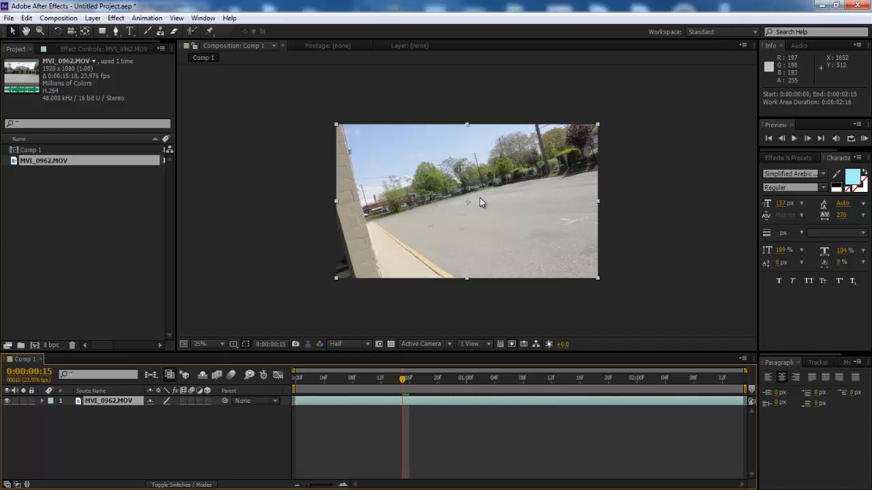
mouse_move(449, 239)
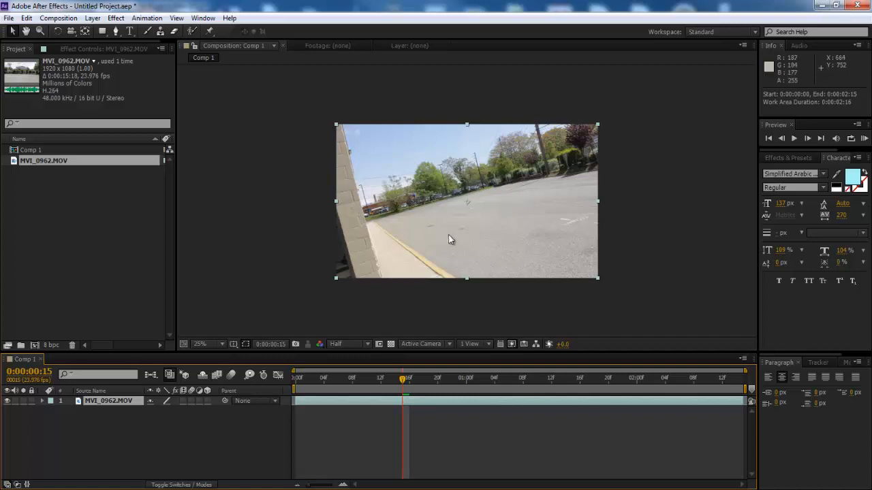
mouse_move(441, 295)
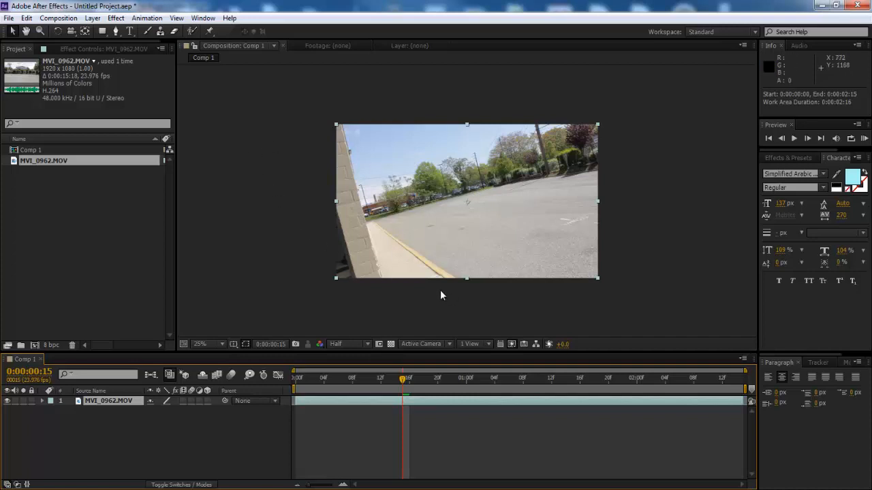
mouse_move(469, 308)
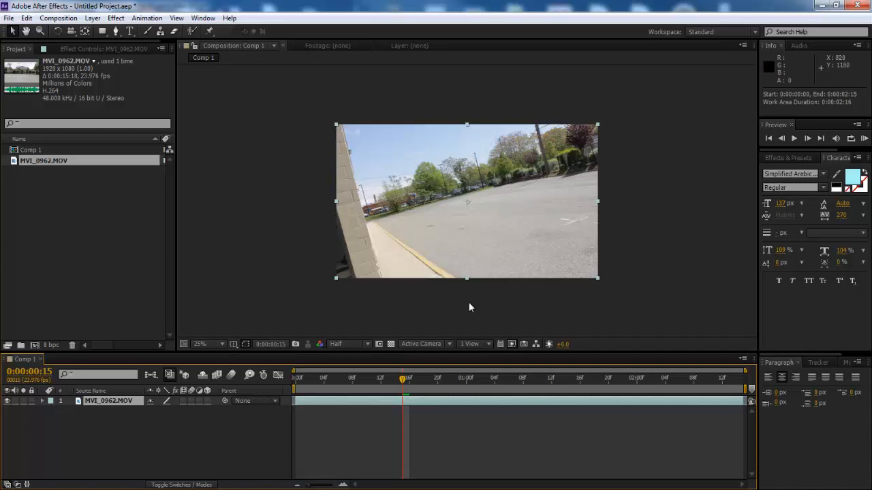
mouse_move(299, 104)
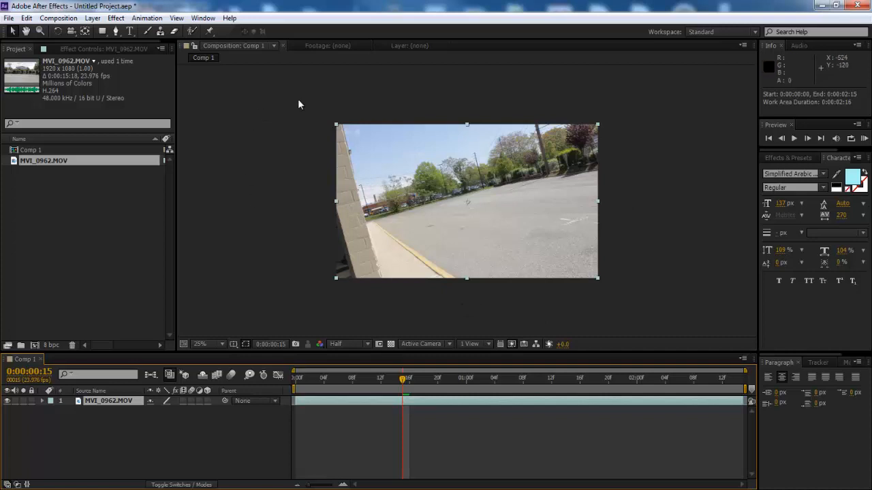
mouse_move(583, 282)
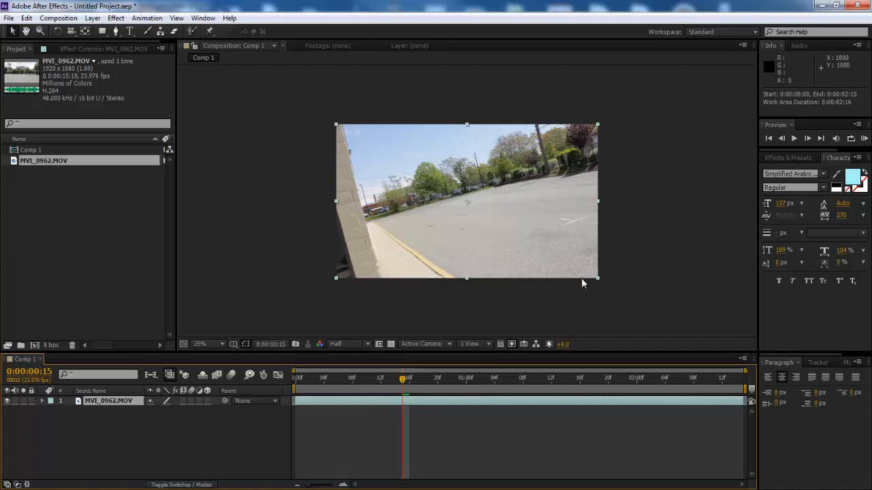
mouse_move(515, 207)
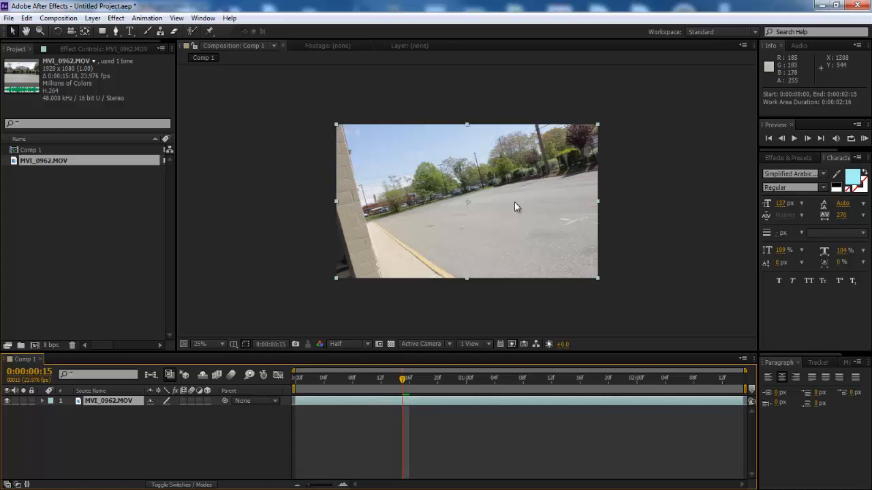
mouse_move(401, 327)
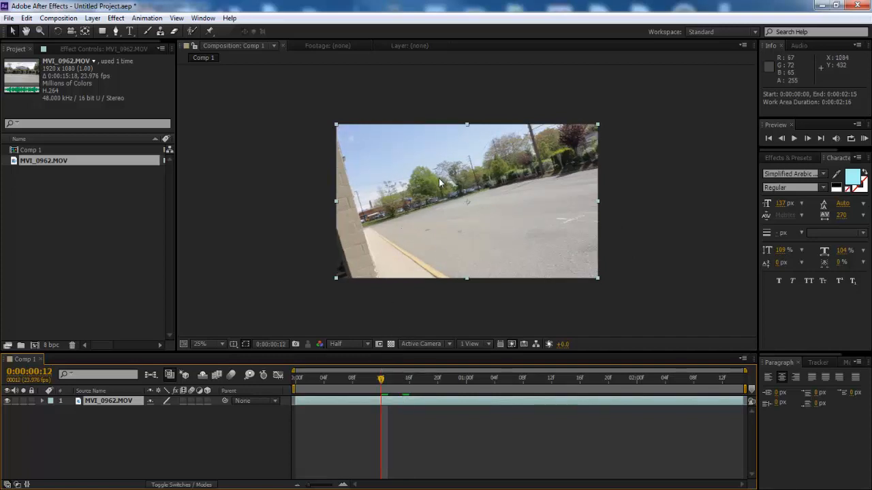
left_click(416, 377)
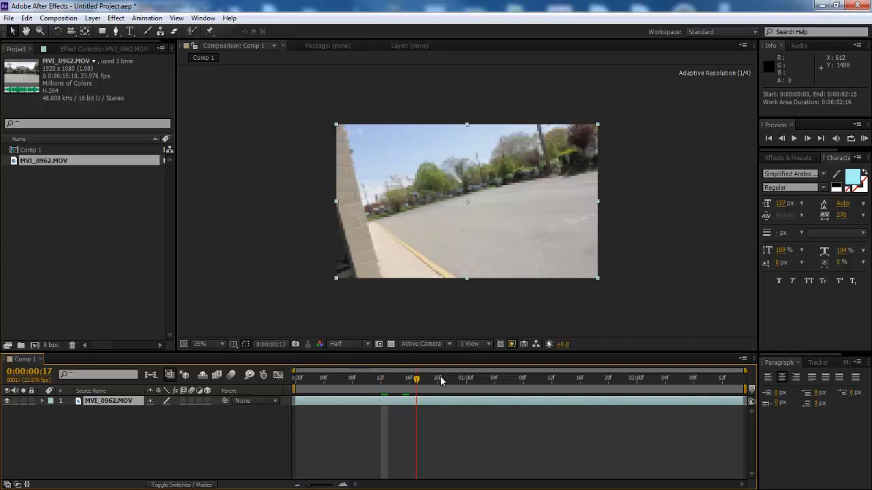
left_click_drag(416, 378, 422, 378)
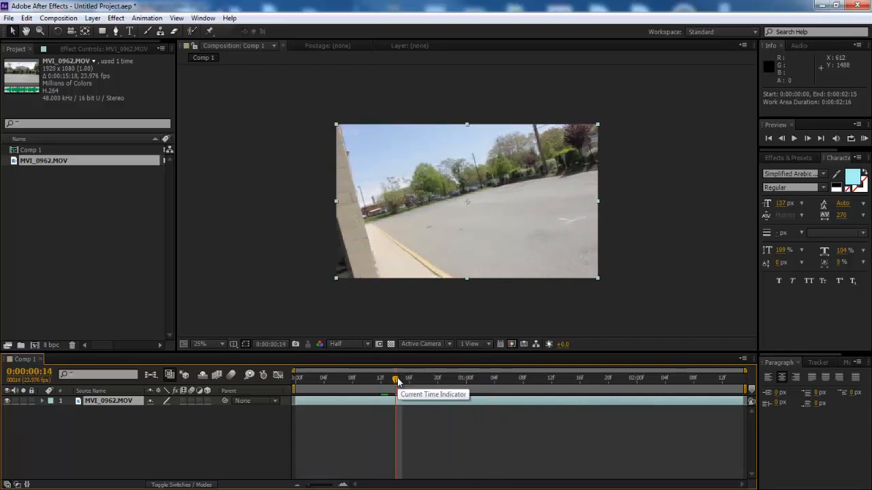
left_click_drag(396, 378, 437, 378)
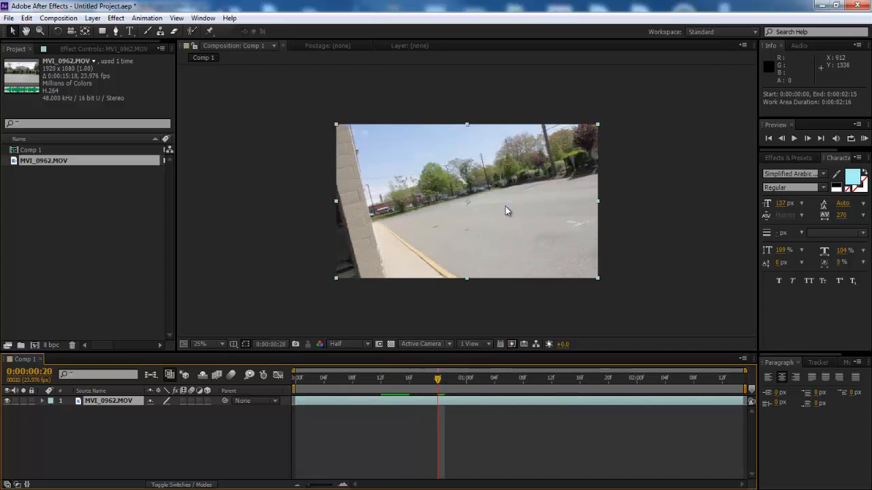
mouse_move(363, 142)
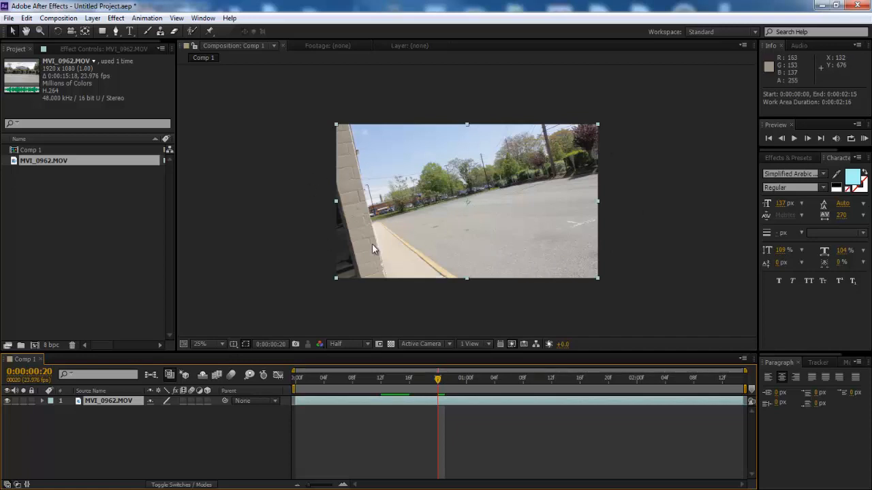
mouse_move(265, 218)
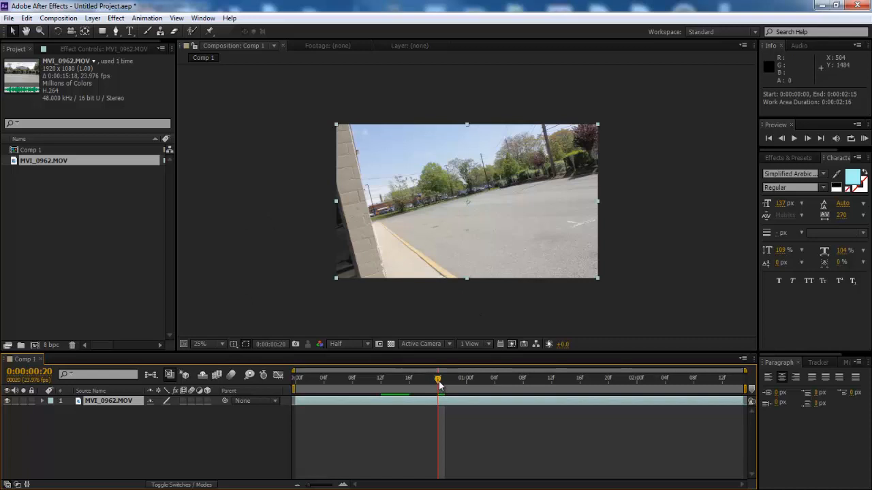
left_click_drag(438, 378, 431, 378)
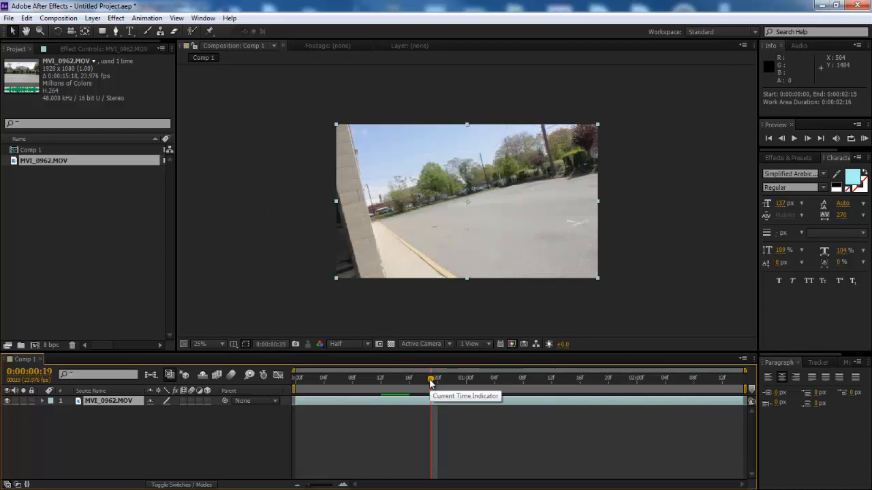
left_click_drag(431, 378, 487, 378)
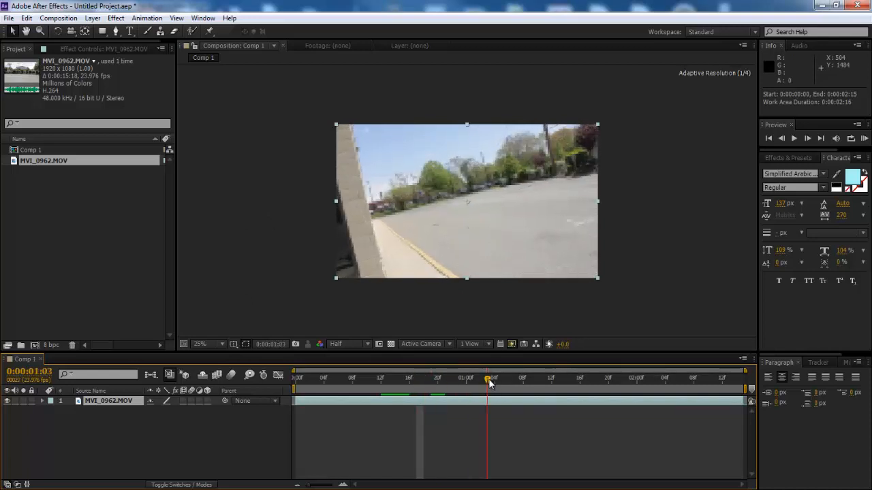